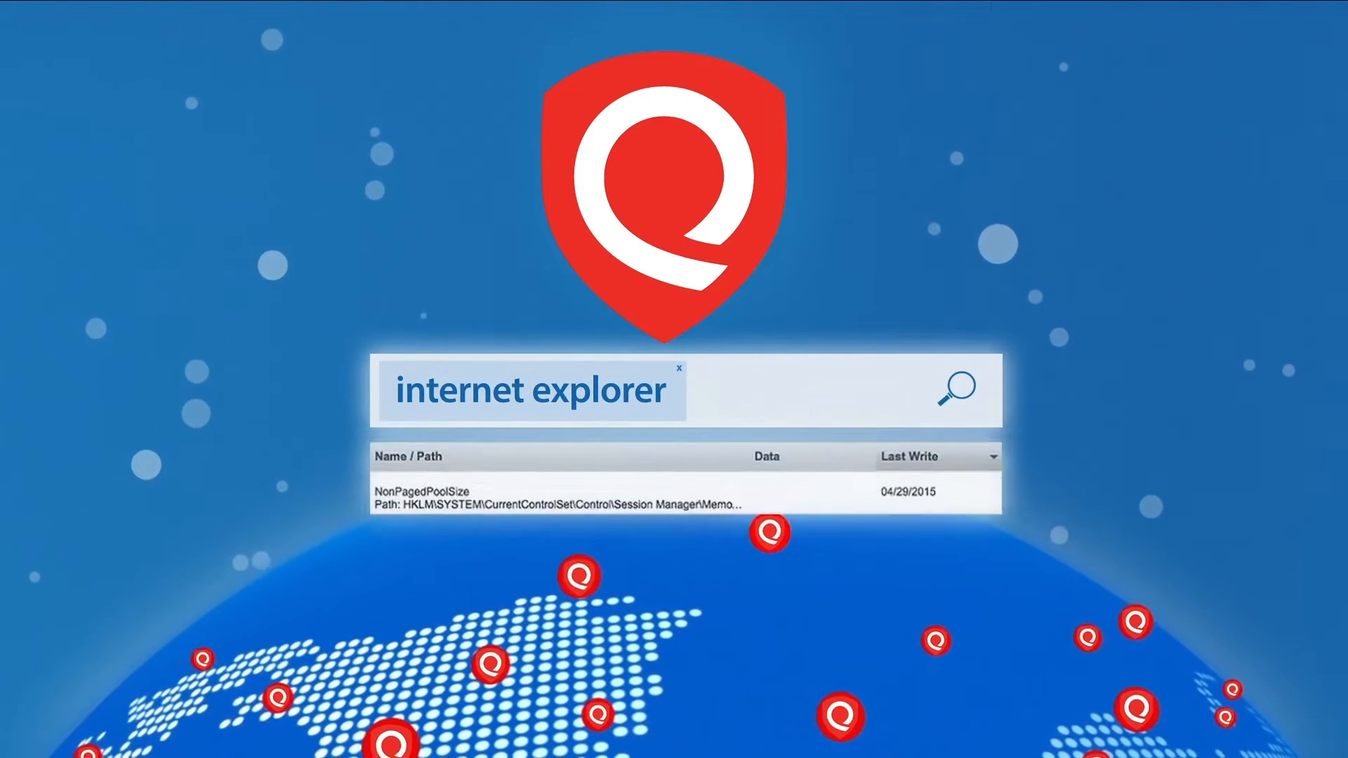
Add the search term cmd.exe after internet explorer and list the matching registry entries.
text(cmd.exe)
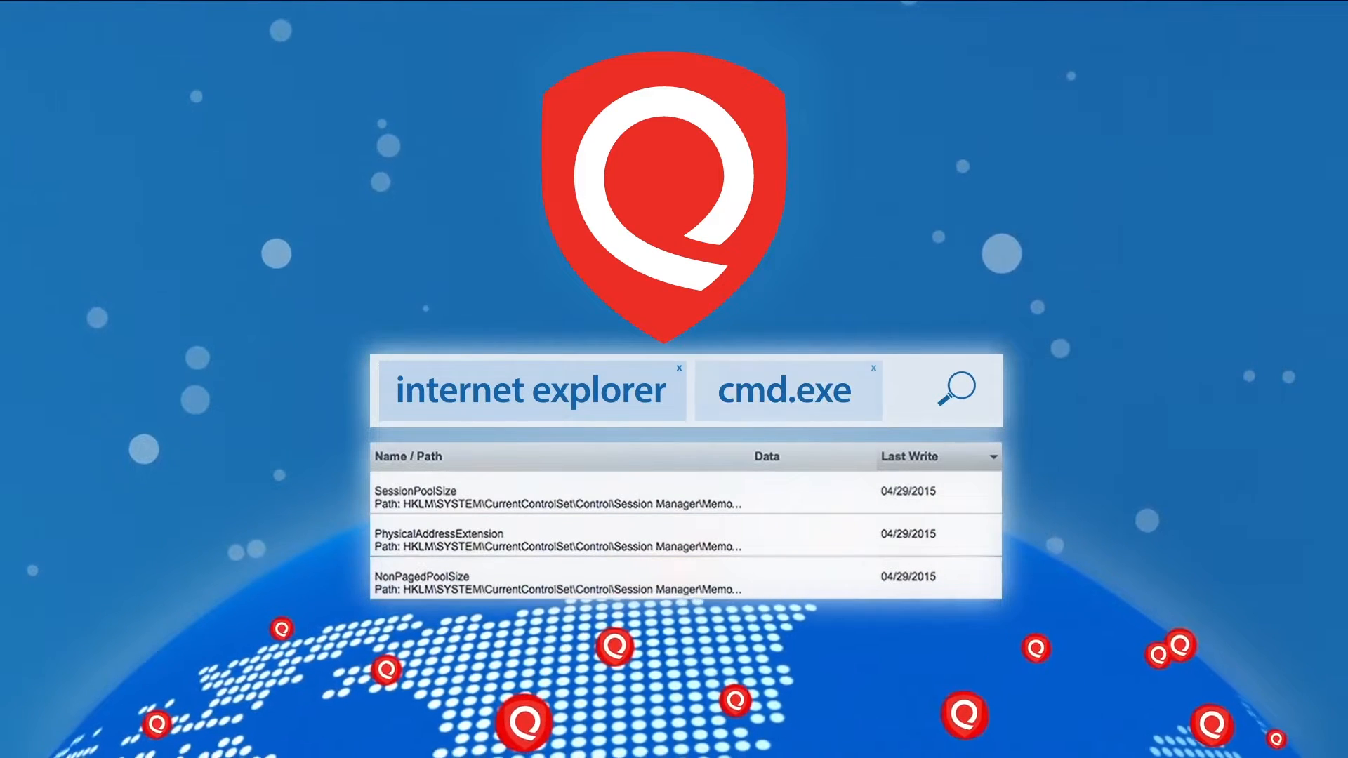
scroll(down, 3)
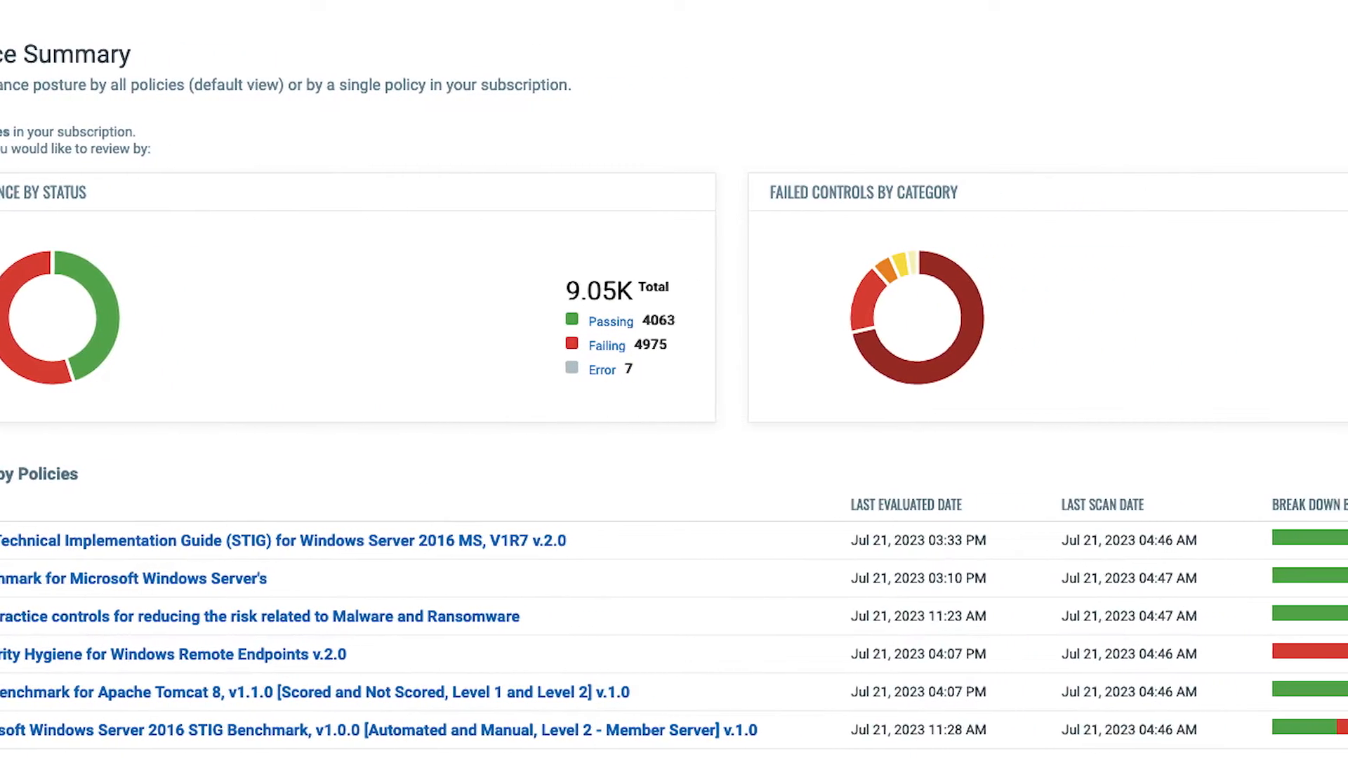
Scroll across the policy compliance summary toward the EDR assets and their quick actions.
scroll(right, 3)
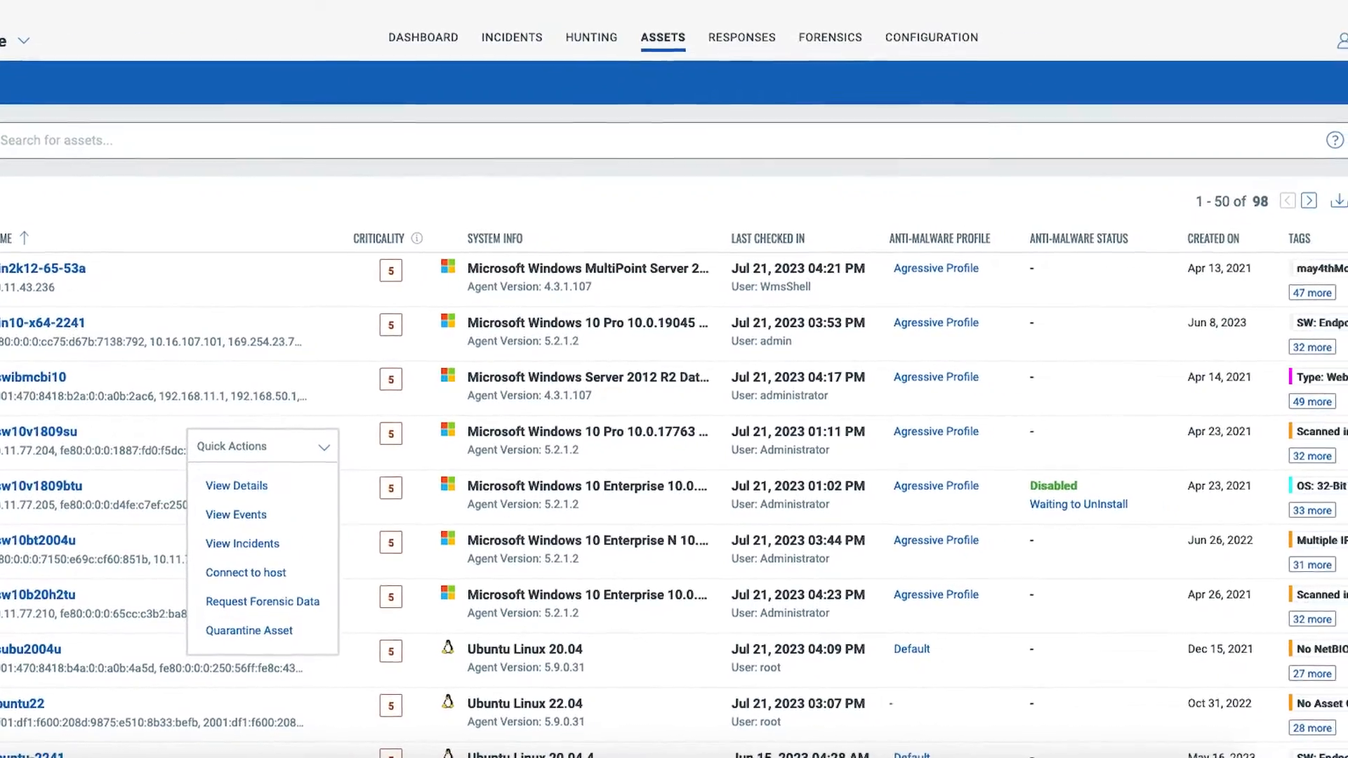
View Events for the Windows 10 asset and scan across the EDR event columns.
click(236, 514)
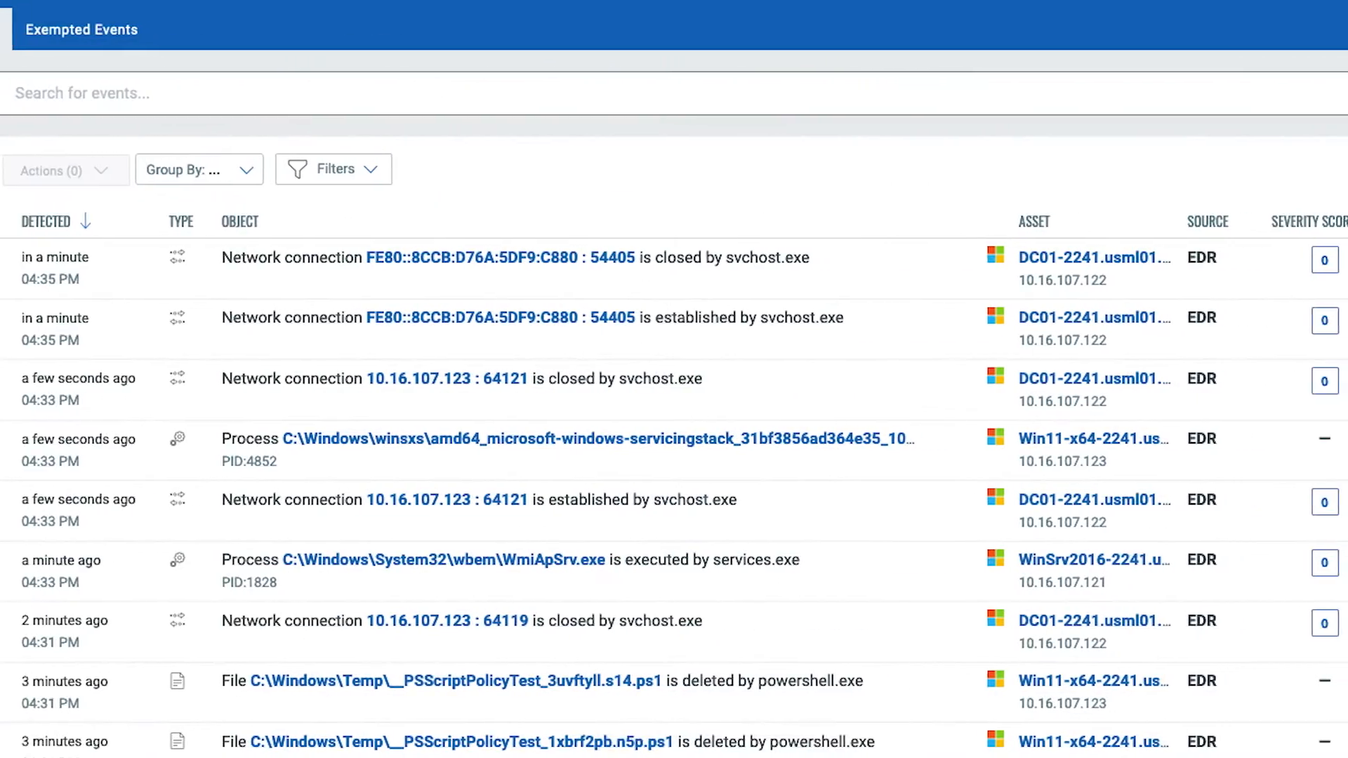
scroll(right, 3)
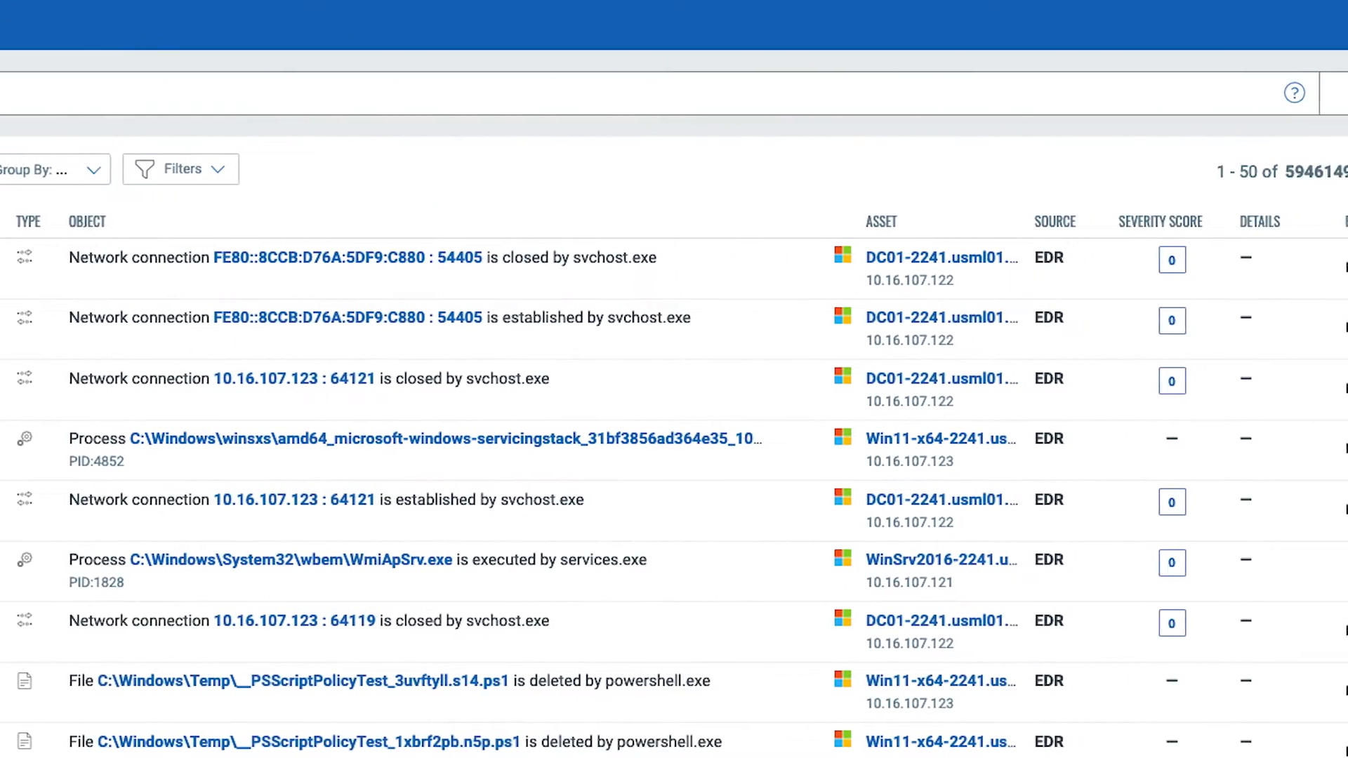